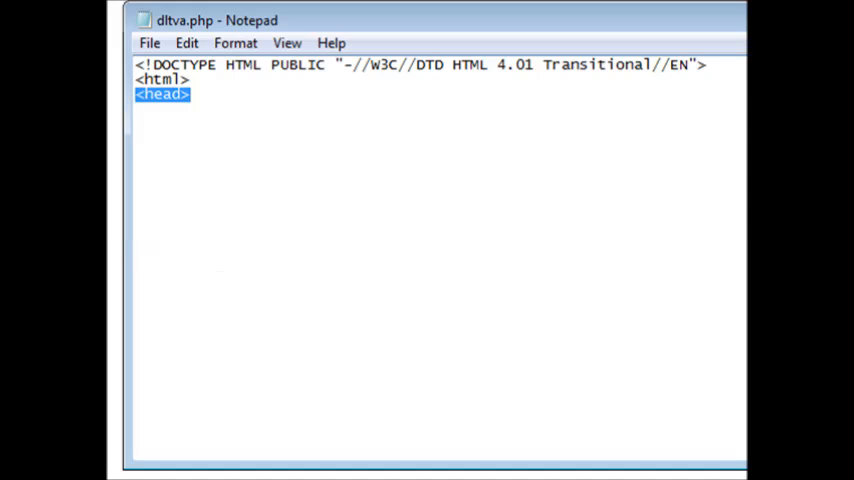
Select the meta description line in dltva.php to clear the existing head markup.
{"action": "scroll", "scroll_direction": "down", "scroll_amount": 3}
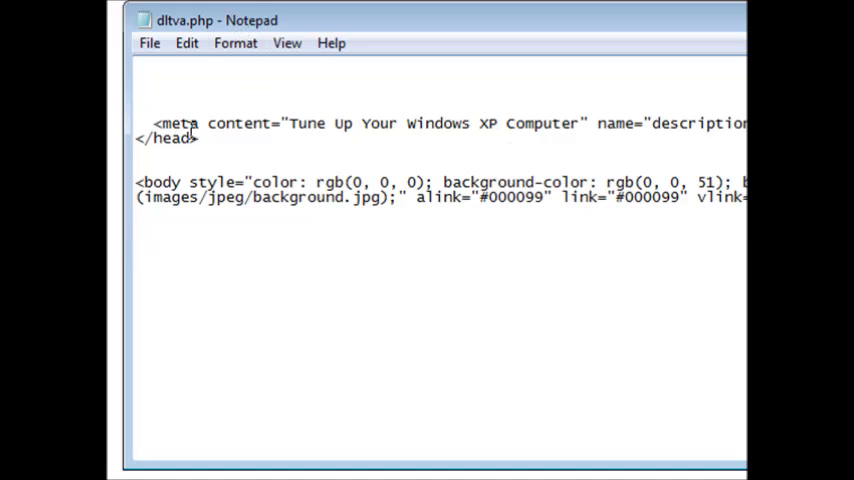
{"action": "triple_click", "coordinate": [165, 138]}
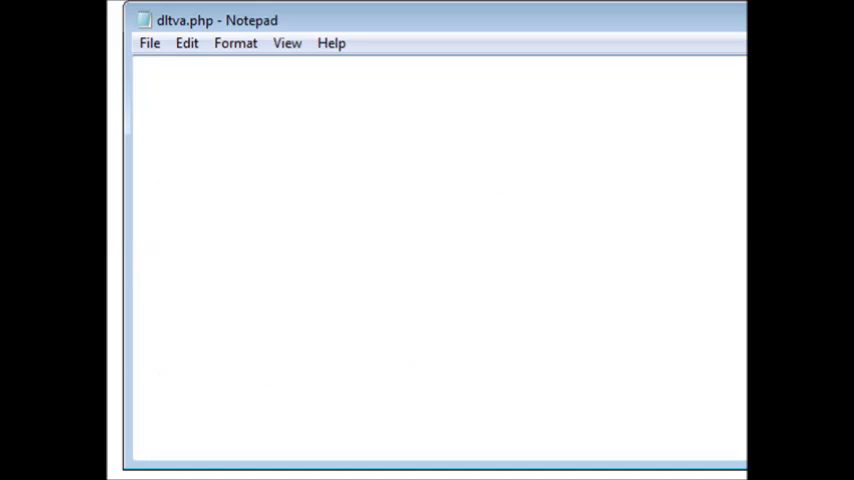
Add <meta name="Robots" content="NOINDEX, NOFOLLOW"> to dltva.php.
{"action": "type", "text": "<meta name=\"Robots\" content=\"NOINDEX, NOFOLLOW\">"}
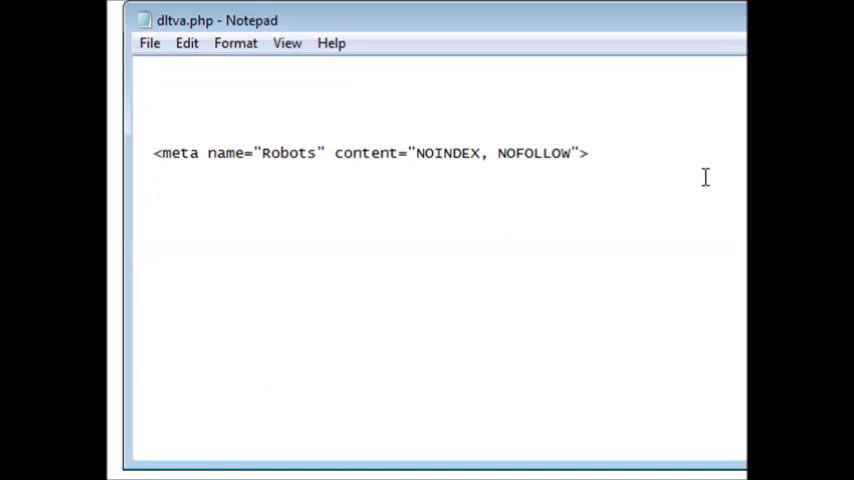
{"action": "double_click", "coordinate": [180, 153]}
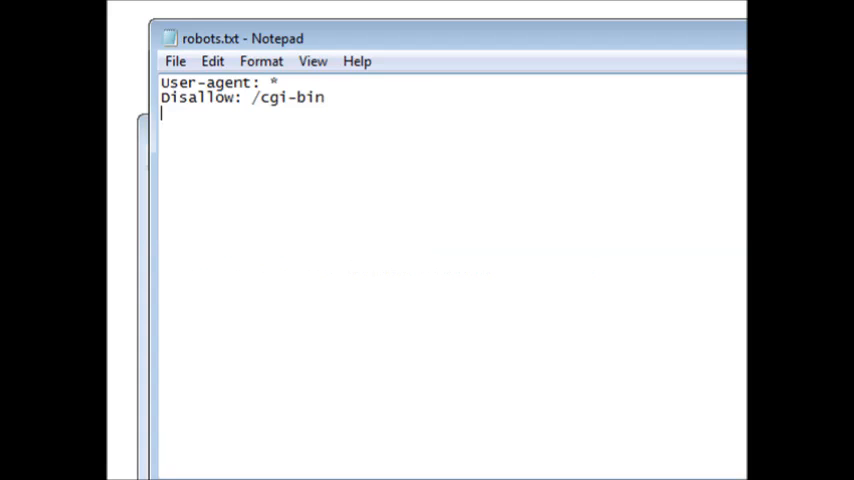
{"action": "mouse_move", "coordinate": [348, 43]}
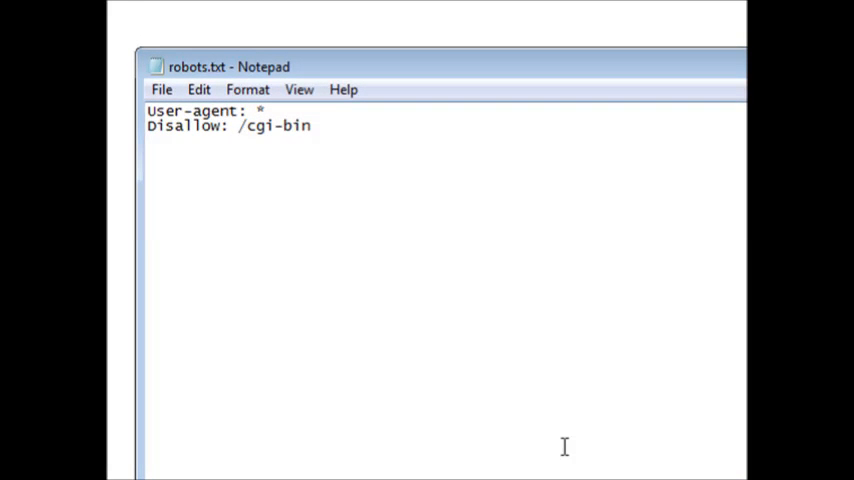
{"action": "mouse_move", "coordinate": [169, 32]}
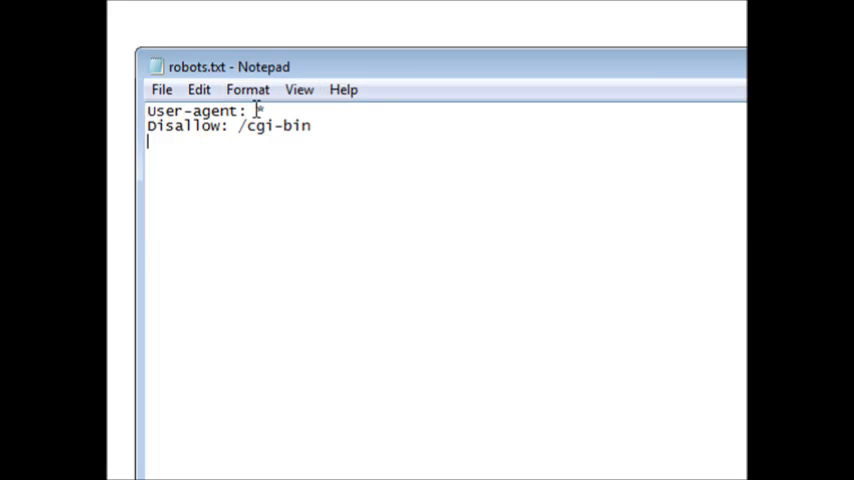
Set robots.txt rules to "User-agent: *" with "Disallow: /cgi-bin".
{"action": "type", "text": "*"}
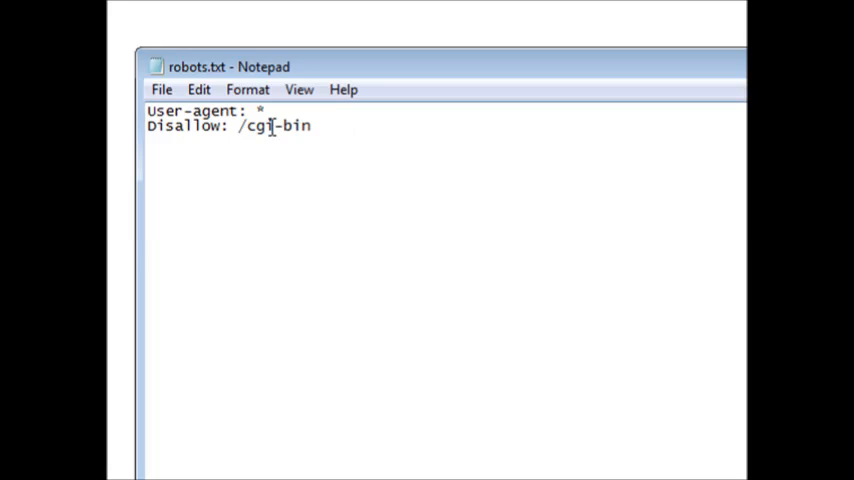
{"action": "double_click", "coordinate": [185, 126]}
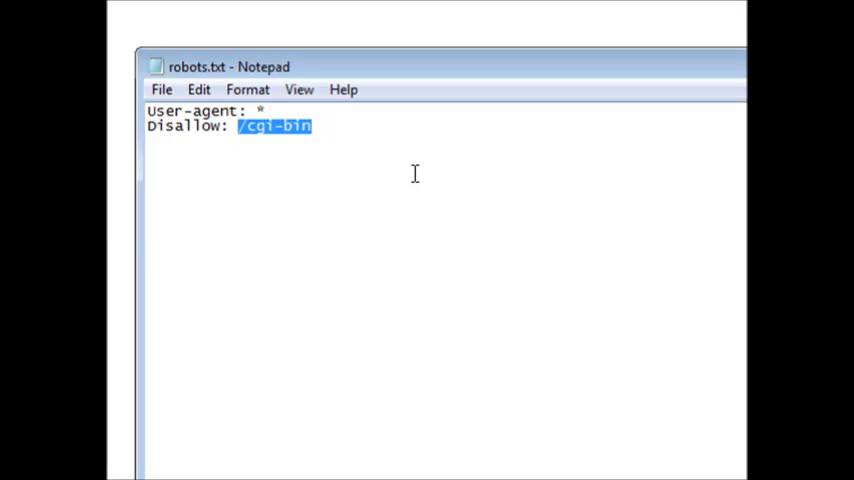
{"action": "mouse_move", "coordinate": [430, 158]}
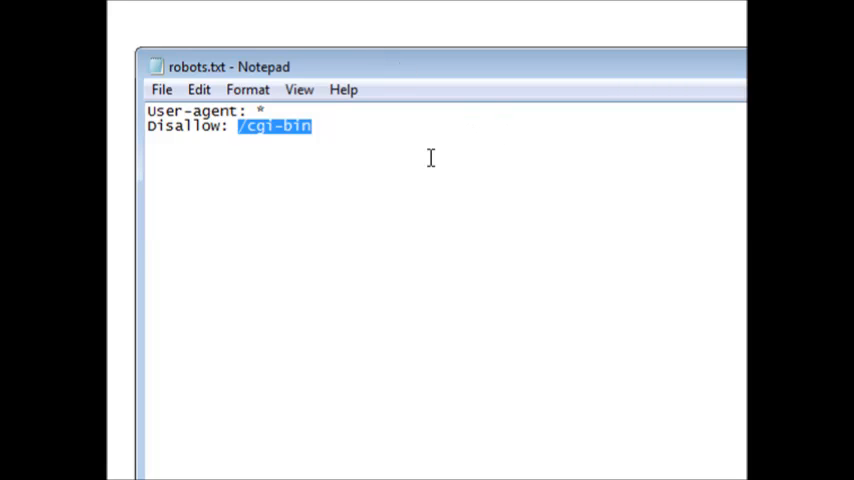
{"action": "mouse_move", "coordinate": [288, 67]}
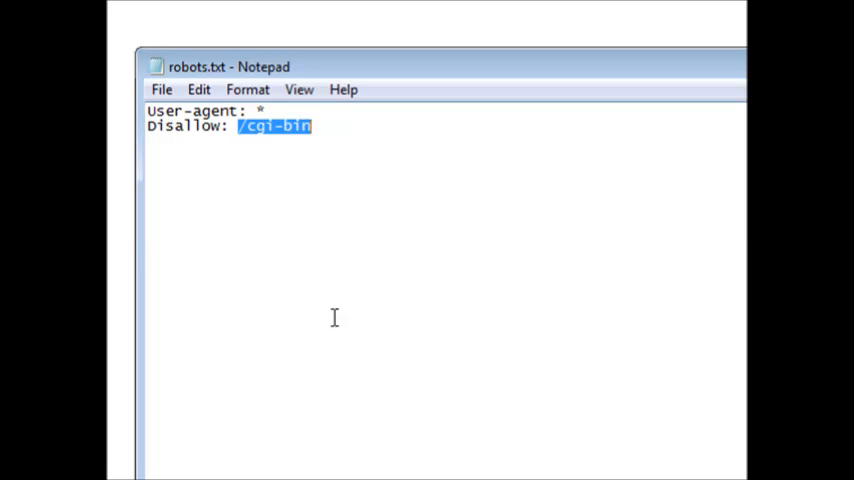
{"action": "mouse_move", "coordinate": [433, 192]}
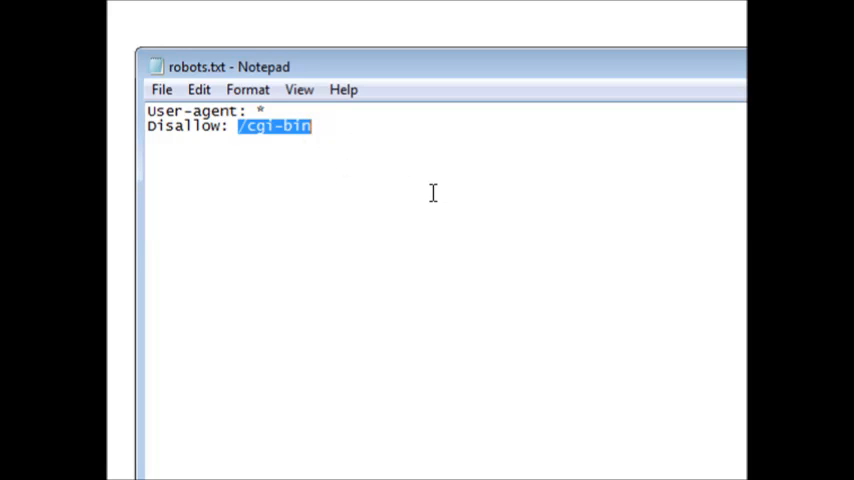
{"action": "mouse_move", "coordinate": [392, 140]}
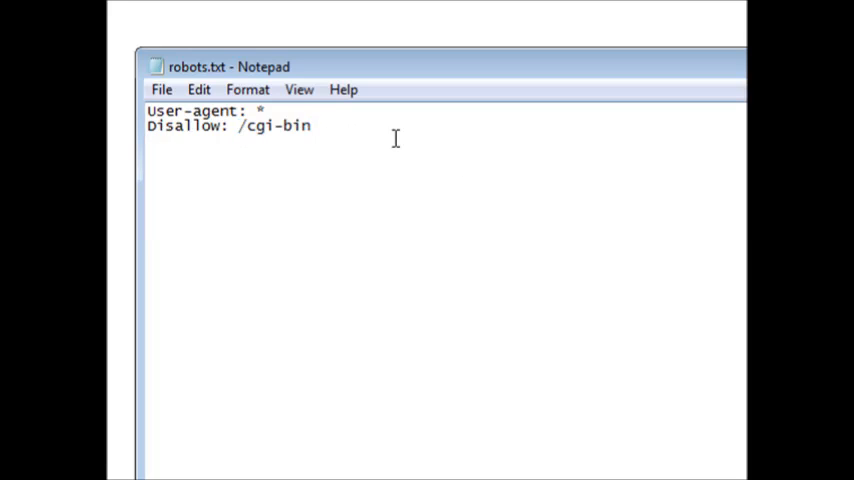
Duplicate the Disallow rule and change its path to /download.
{"action": "left_click_drag", "start_coordinate": [146, 126], "coordinate": [275, 126]}
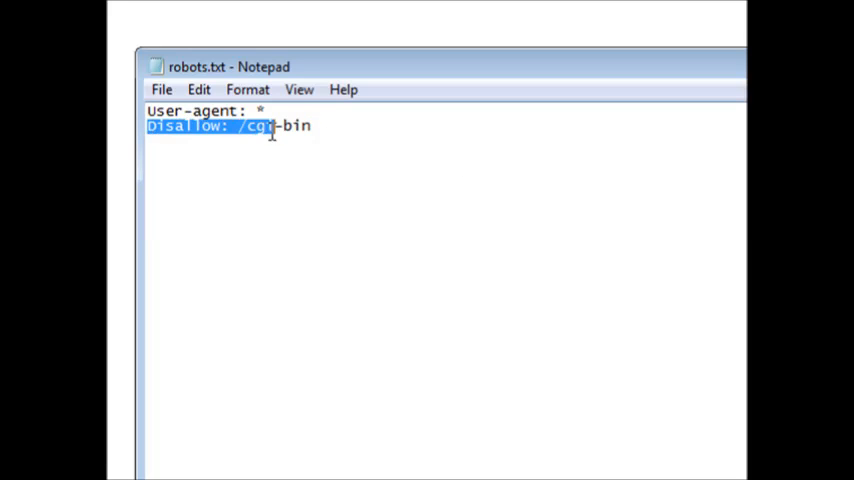
{"action": "right_click", "coordinate": [270, 130]}
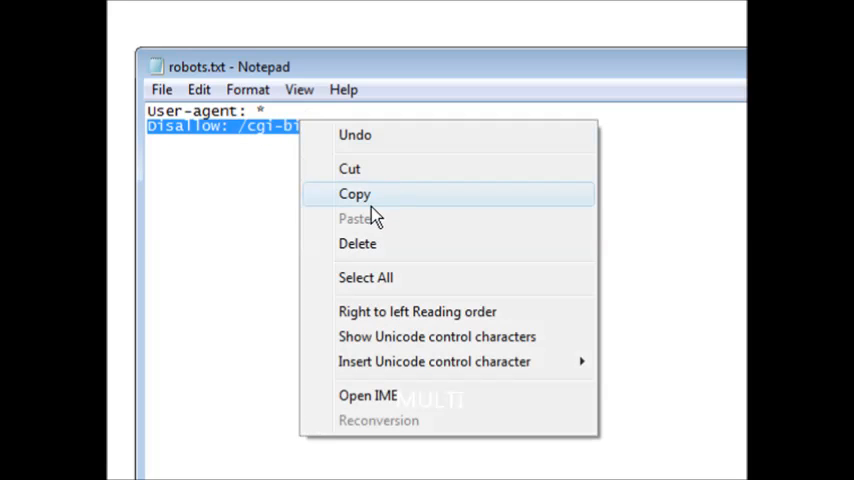
{"action": "left_click", "coordinate": [354, 193]}
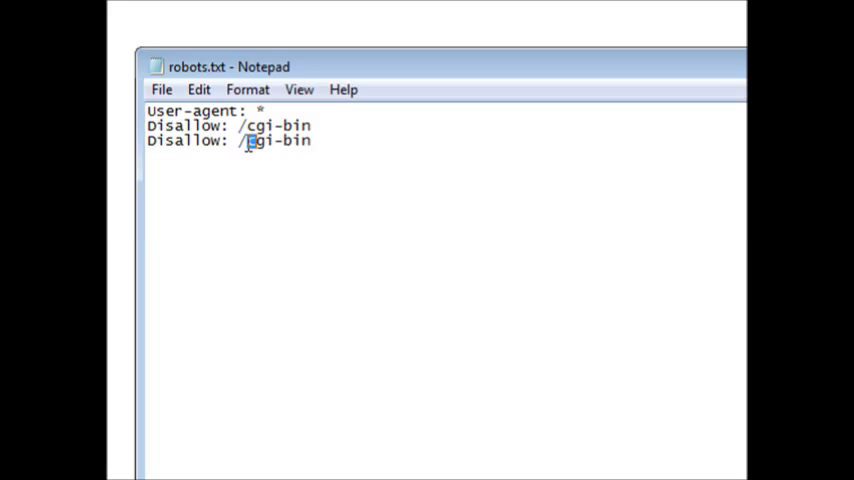
{"action": "left_click_drag", "start_coordinate": [246, 140], "coordinate": [310, 140]}
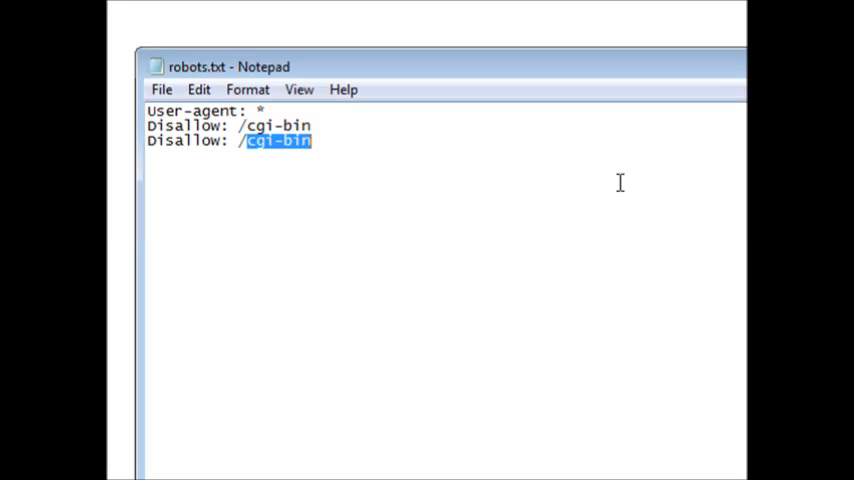
{"action": "type", "text": "downloa"}
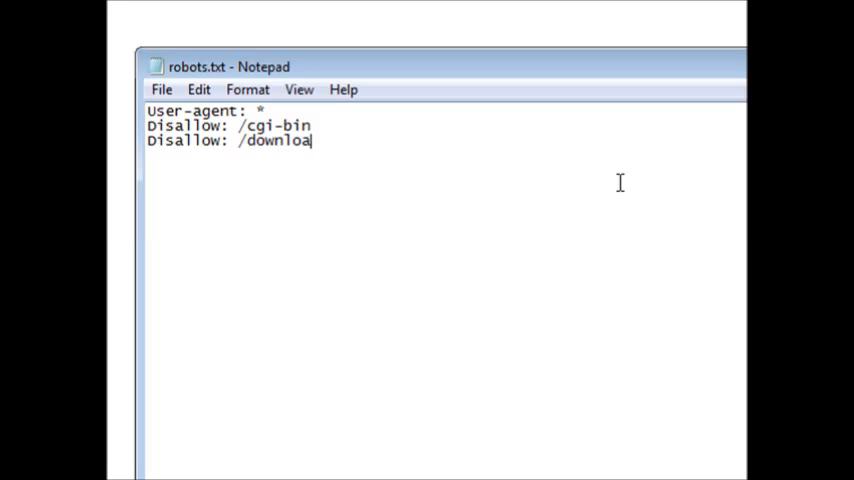
{"action": "type", "text": "d"}
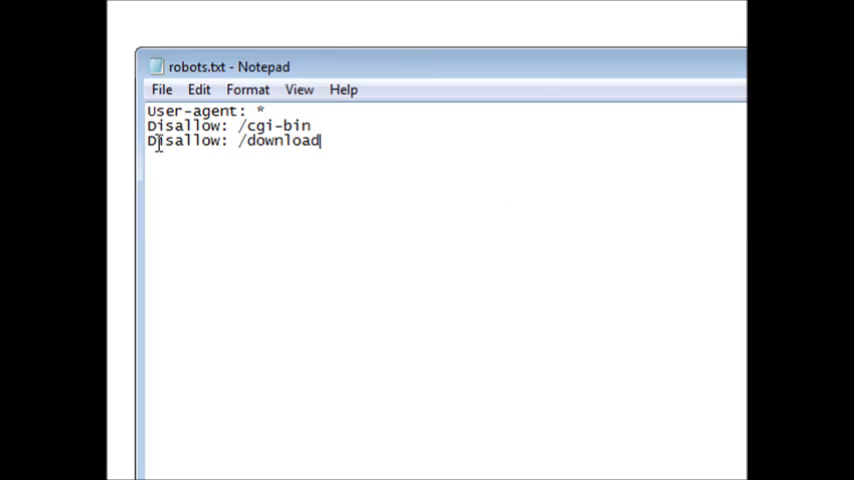
{"action": "mouse_move", "coordinate": [355, 148]}
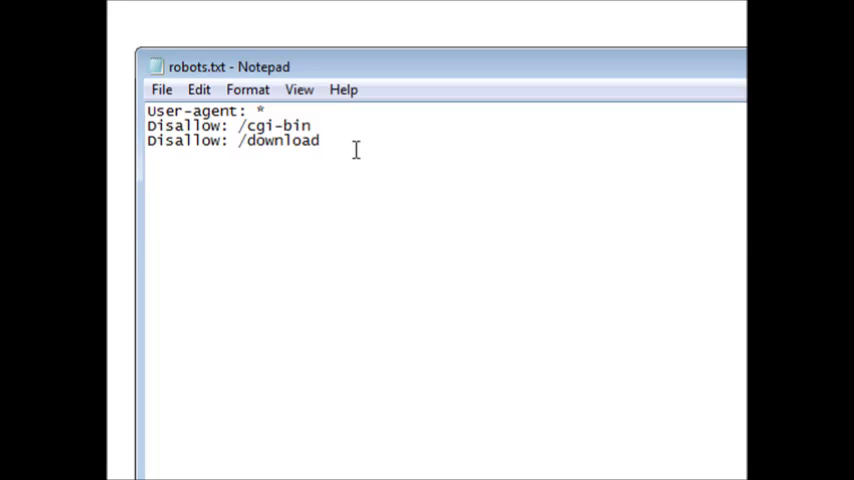
Add a "Disallow: /videos/video-downloads" rule to robots.txt.
{"action": "type", "text": "Disallow: /cgi-bin"}
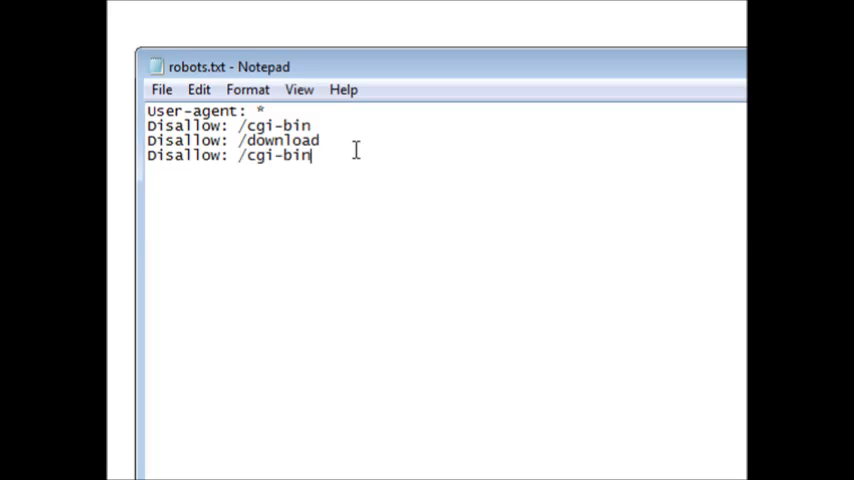
{"action": "key", "text": "BackSpace"}
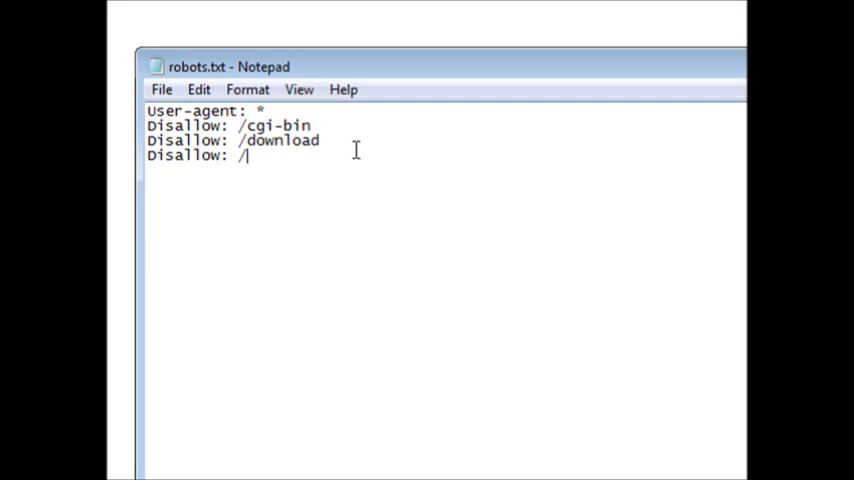
{"action": "type", "text": "videos/"}
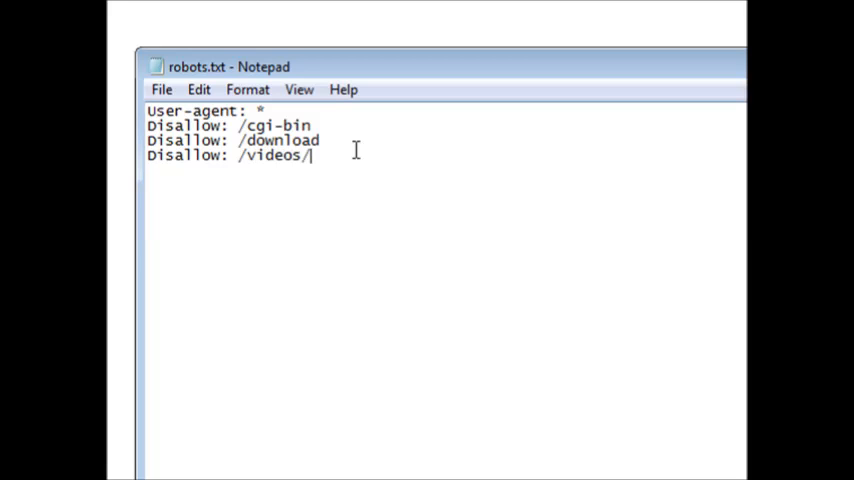
{"action": "type", "text": "video"}
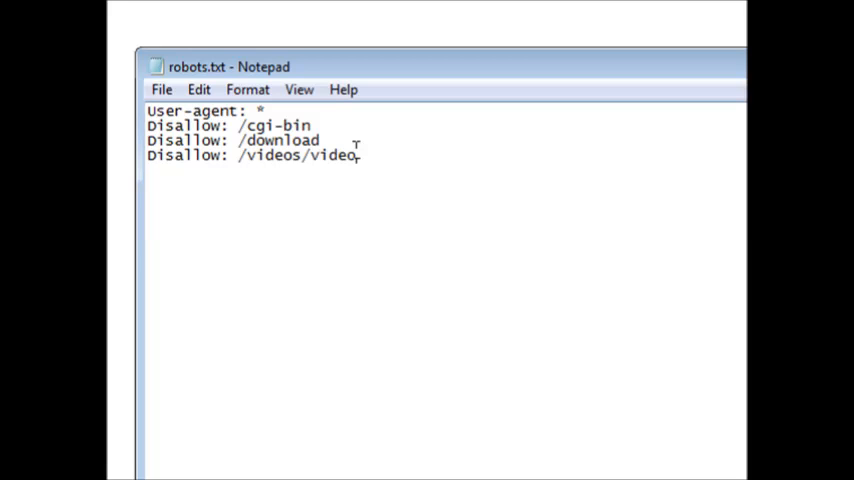
{"action": "type", "text": "-dow"}
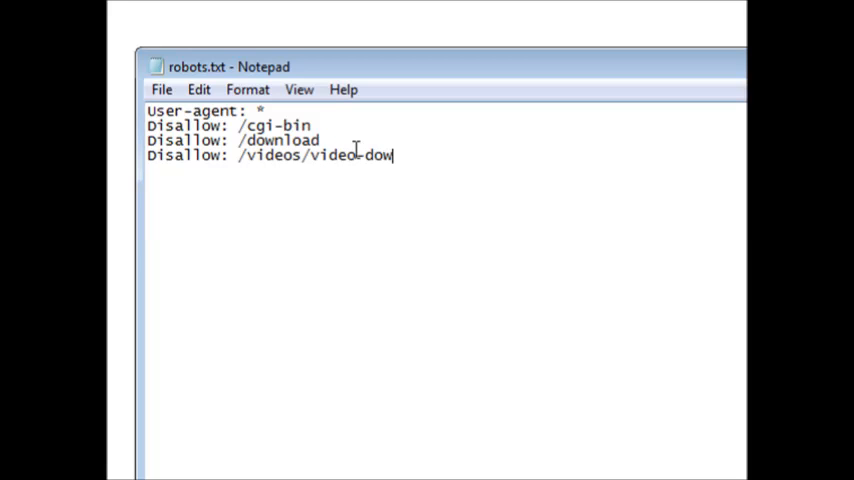
{"action": "type", "text": "nload"}
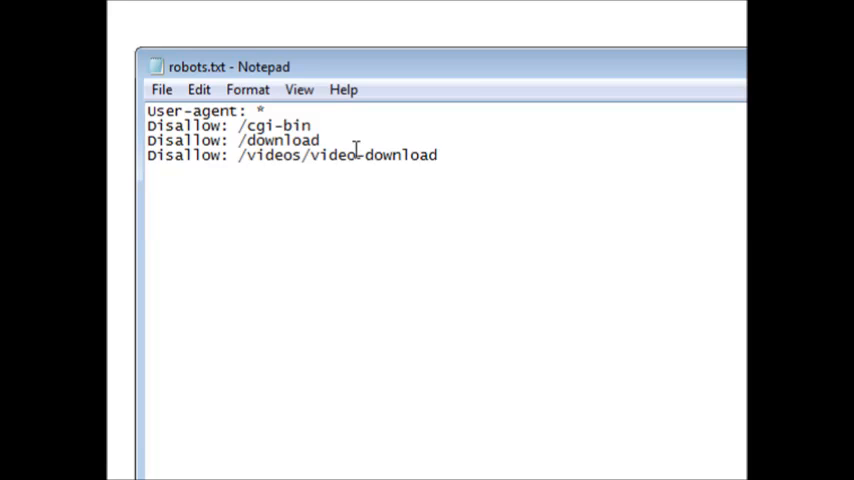
{"action": "type", "text": "s"}
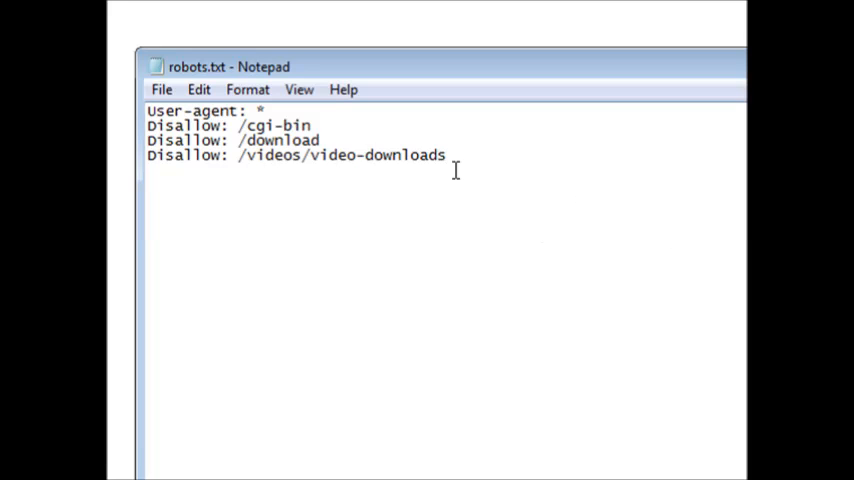
{"action": "left_click", "coordinate": [444, 155]}
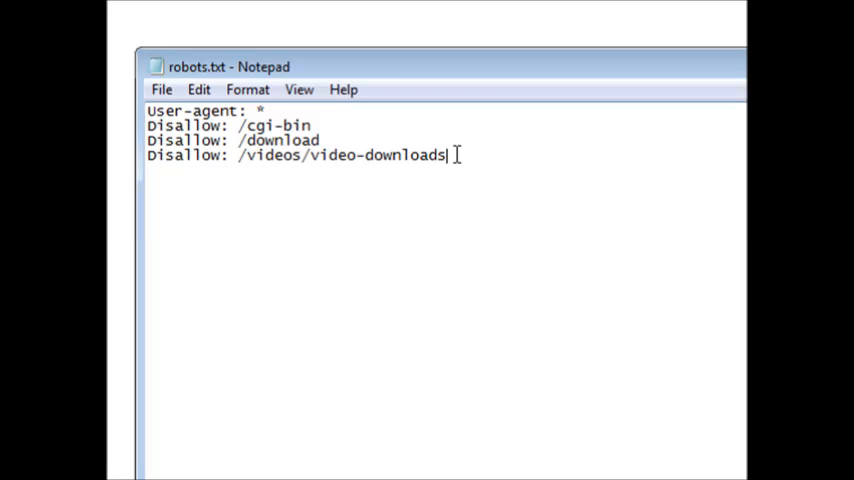
{"action": "mouse_move", "coordinate": [350, 150]}
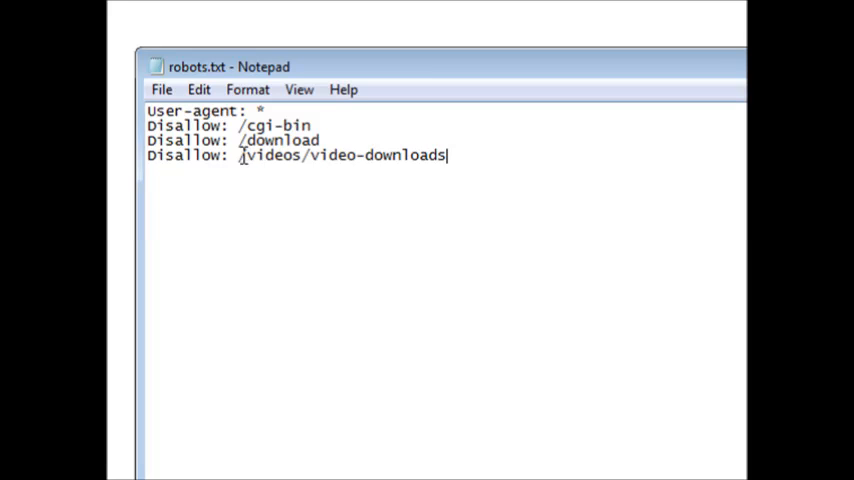
{"action": "double_click", "coordinate": [270, 155]}
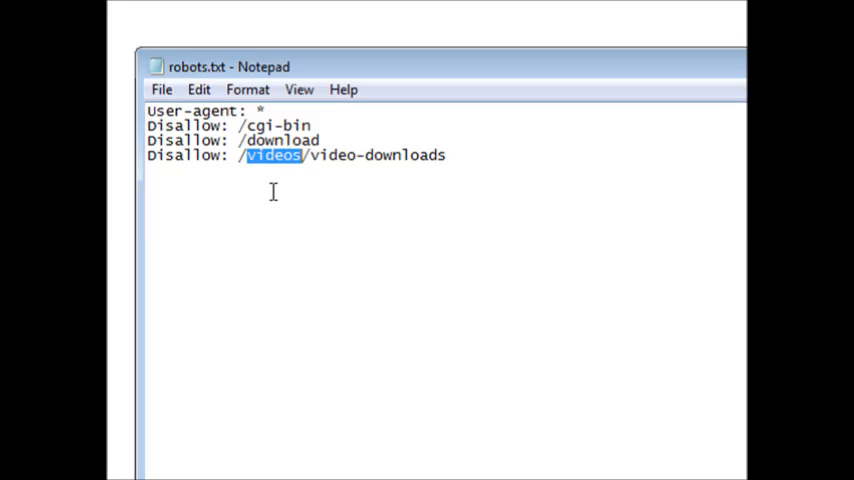
{"action": "mouse_move", "coordinate": [361, 155]}
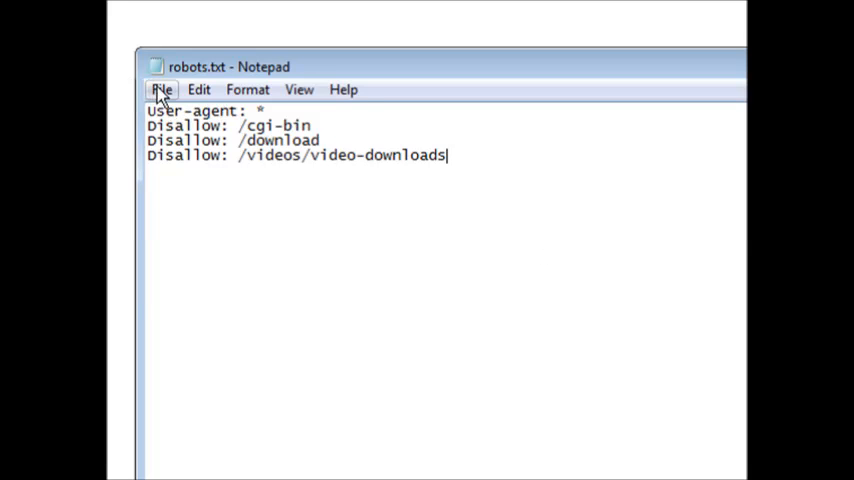
Save robots.txt from the File menu.
{"action": "left_click", "coordinate": [165, 89]}
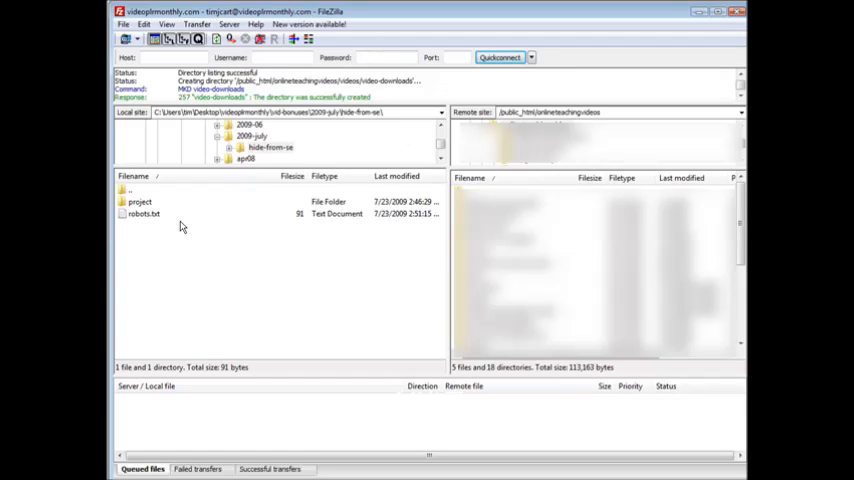
{"action": "mouse_move", "coordinate": [172, 283]}
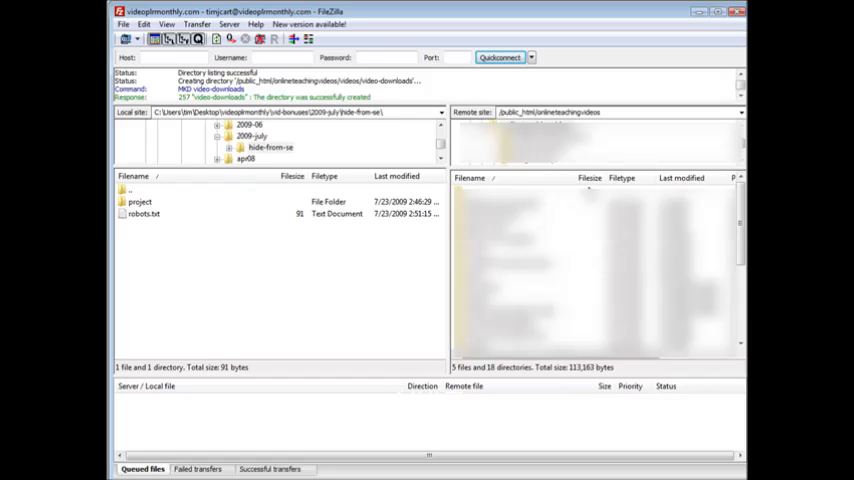
Upload robots.txt to the onlineteachingvideos server folder and enter video-downloads.
{"action": "left_click", "coordinate": [130, 214]}
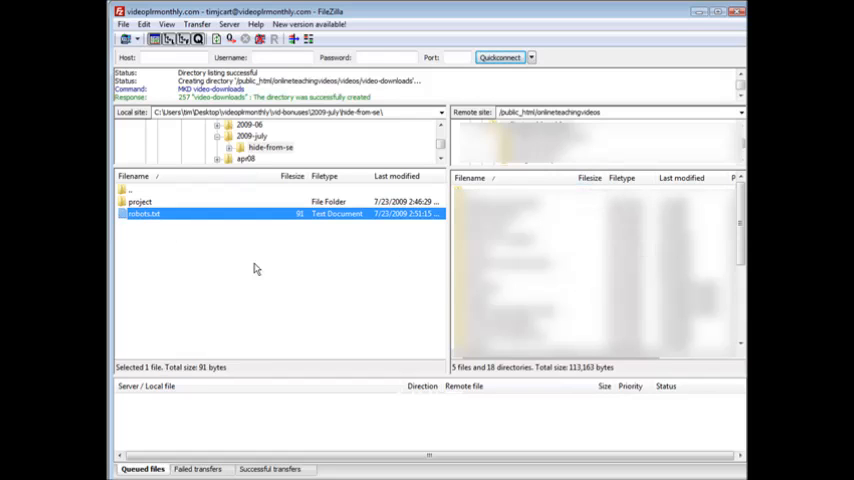
{"action": "right_click", "coordinate": [145, 214]}
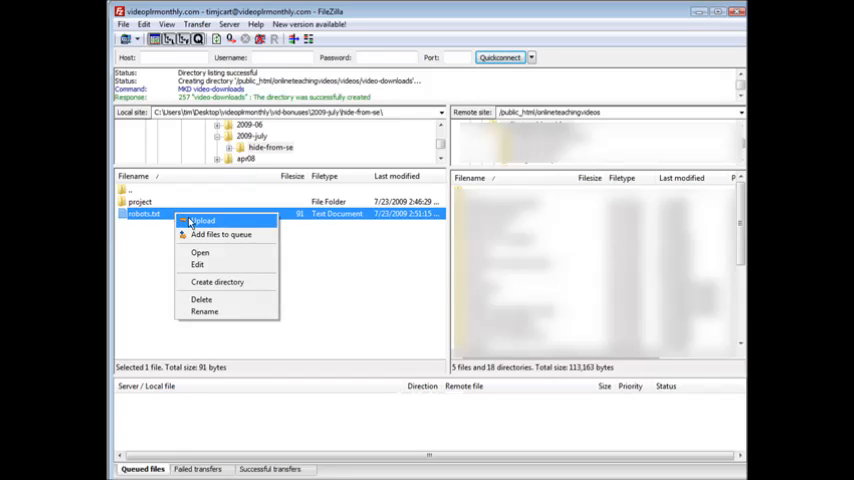
{"action": "left_click", "coordinate": [200, 220]}
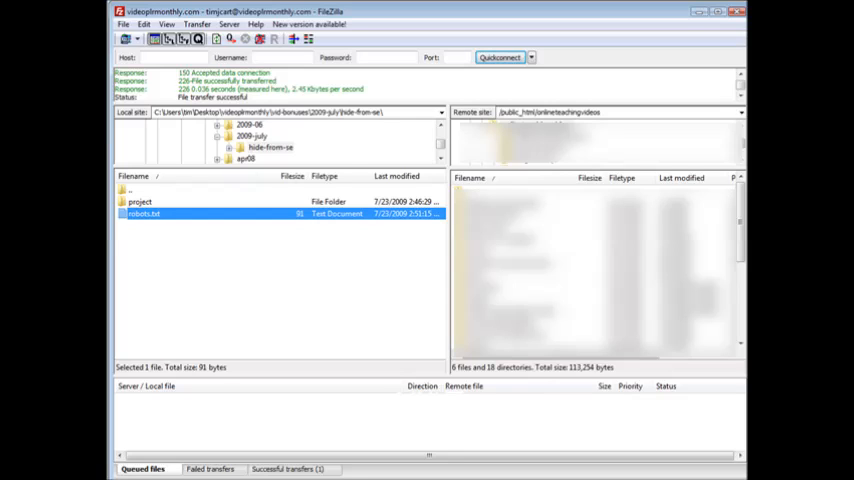
{"action": "double_click", "coordinate": [135, 215]}
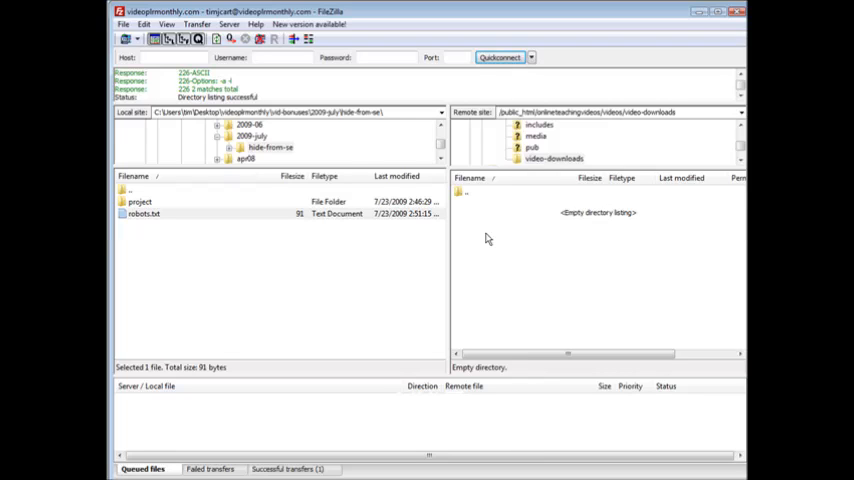
{"action": "mouse_move", "coordinate": [534, 261]}
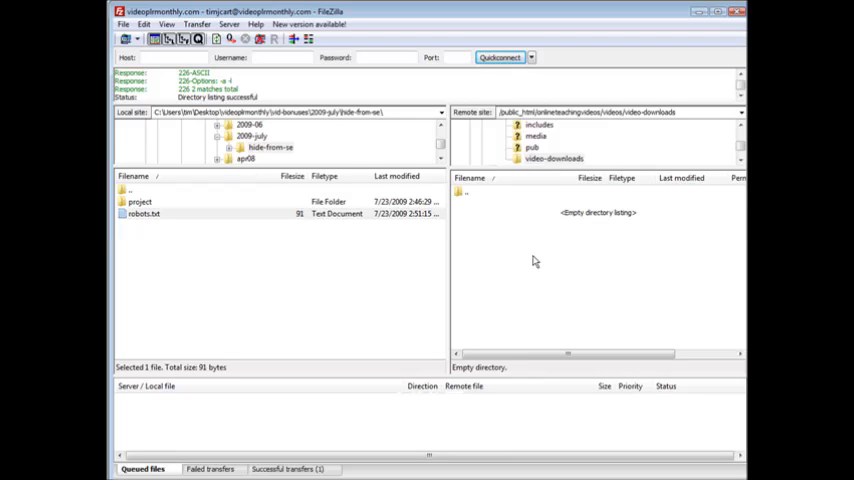
{"action": "mouse_move", "coordinate": [180, 251]}
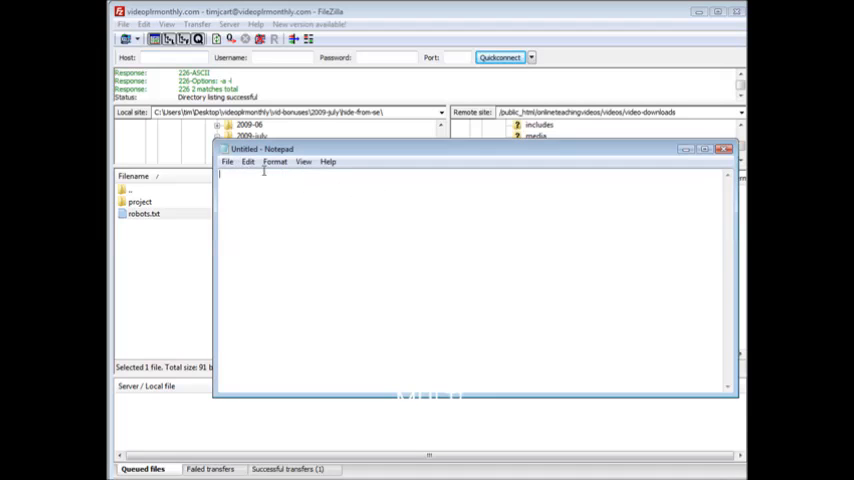
Save the blank document as index.txt in hide-from-se and close Notepad.
{"action": "left_click", "coordinate": [227, 162]}
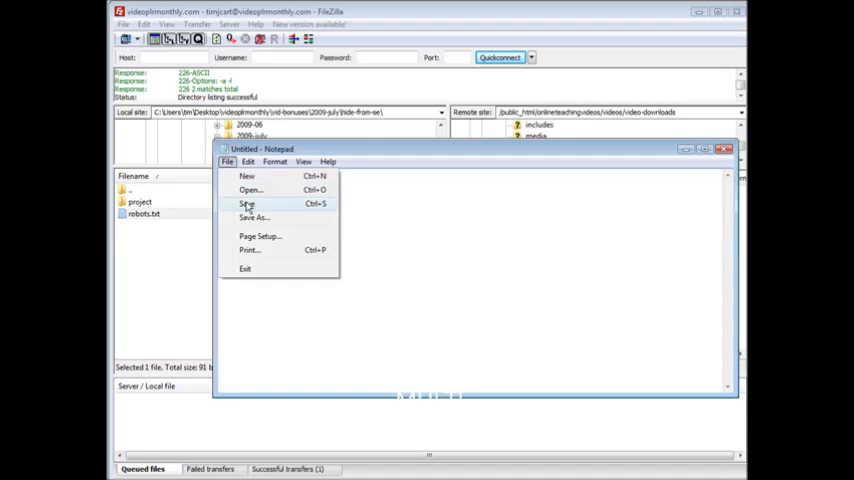
{"action": "left_click", "coordinate": [240, 218]}
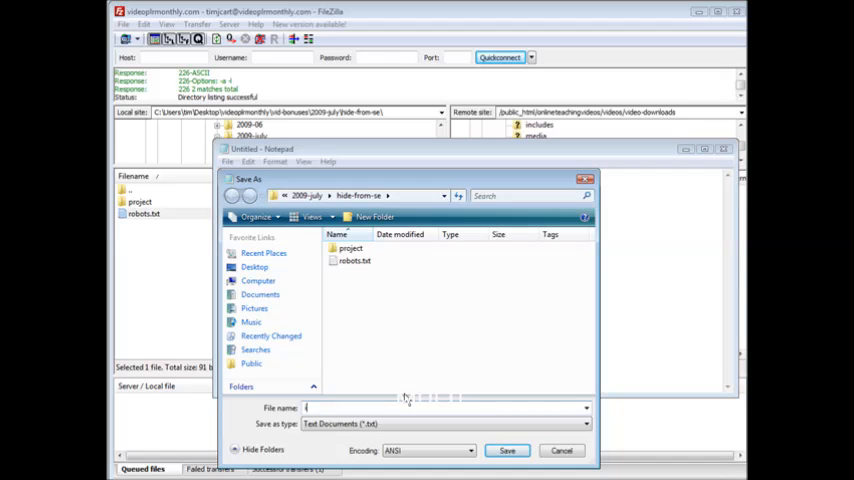
{"action": "type", "text": "index"}
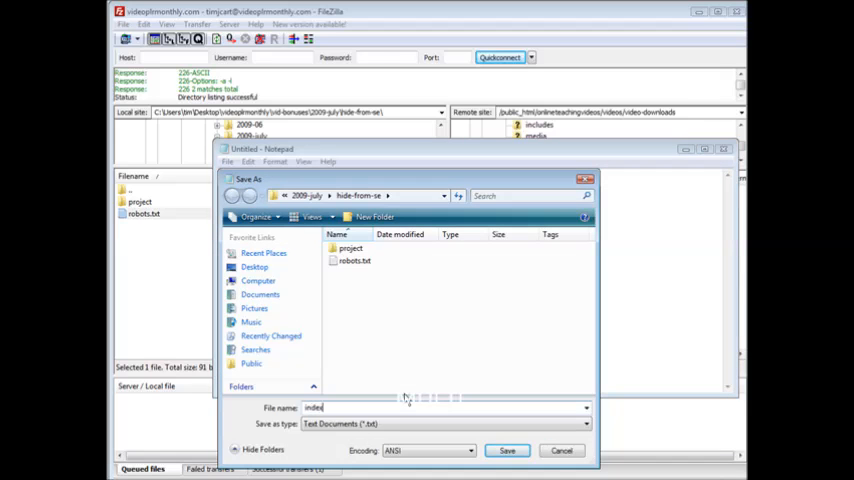
{"action": "left_click", "coordinate": [510, 450]}
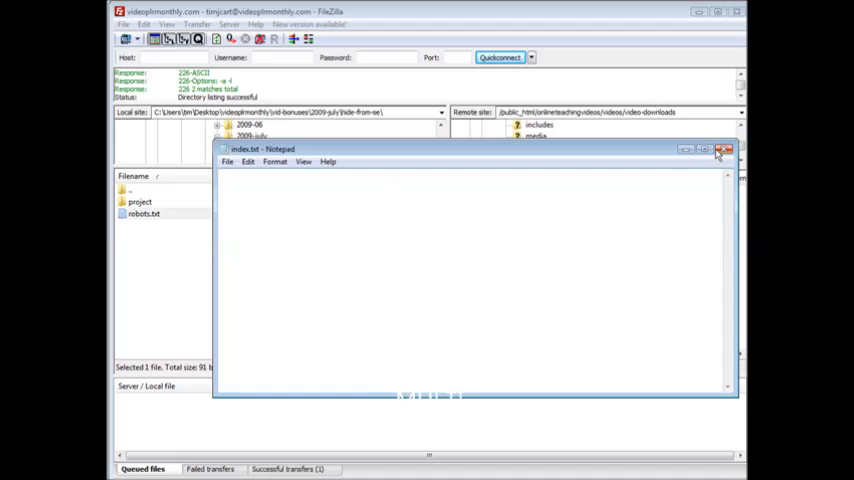
{"action": "left_click", "coordinate": [726, 150]}
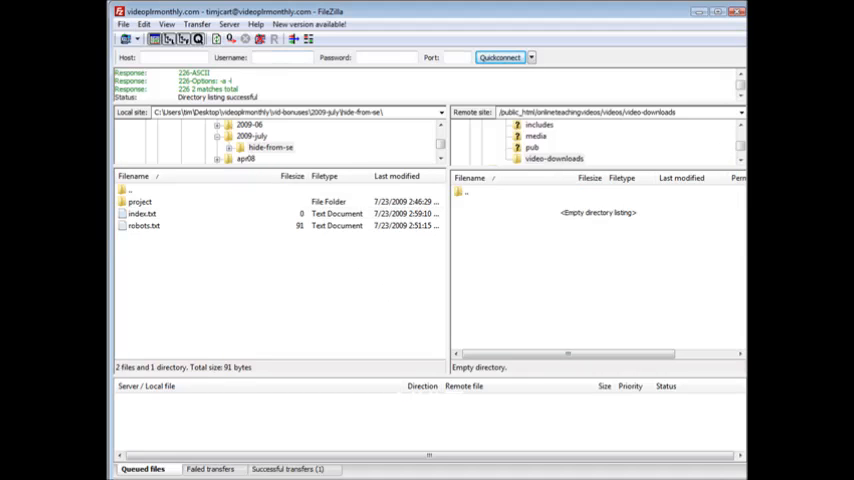
Upload index.txt to video-downloads and rename the remote copy index.htm.
{"action": "left_click", "coordinate": [138, 214]}
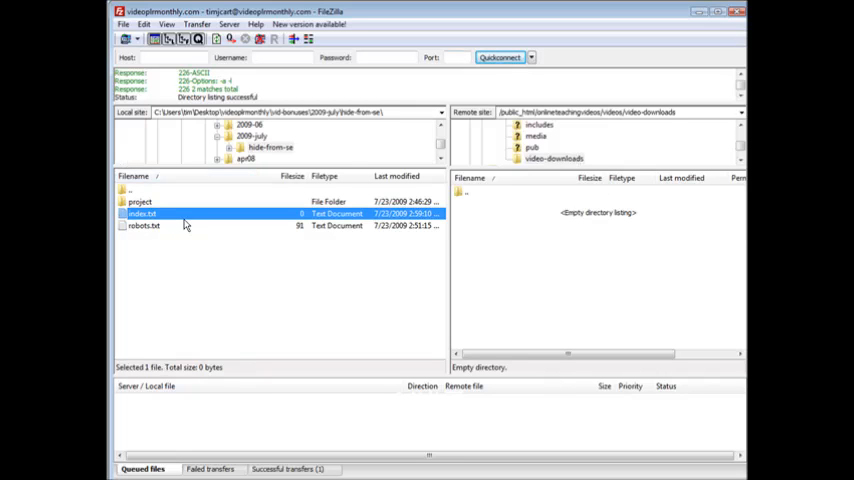
{"action": "double_click", "coordinate": [135, 214]}
{"action": "type", "text": "index.h"}
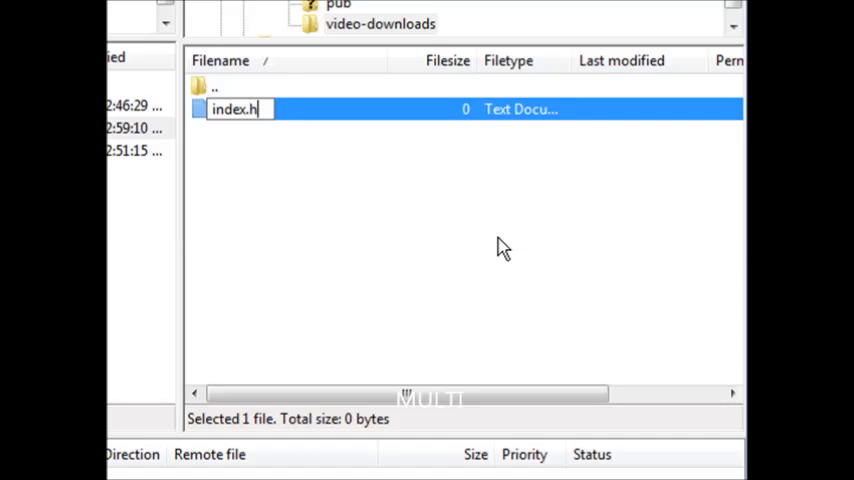
{"action": "type", "text": "tm"}
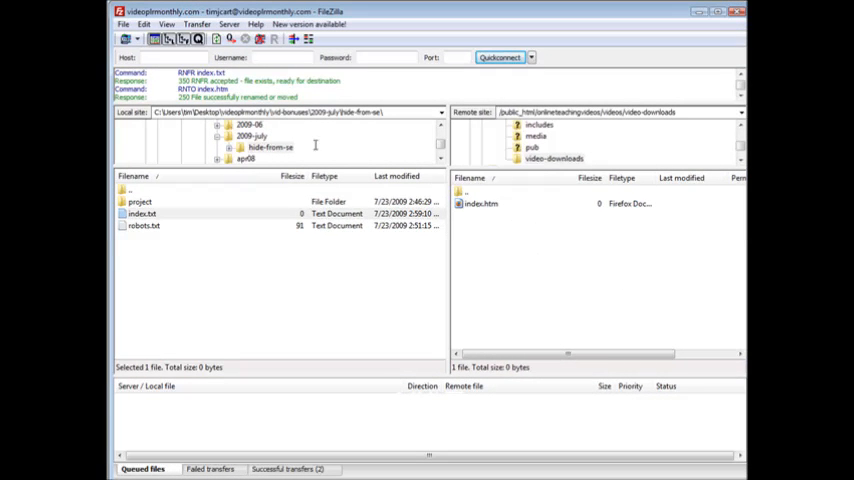
{"action": "mouse_move", "coordinate": [452, 323]}
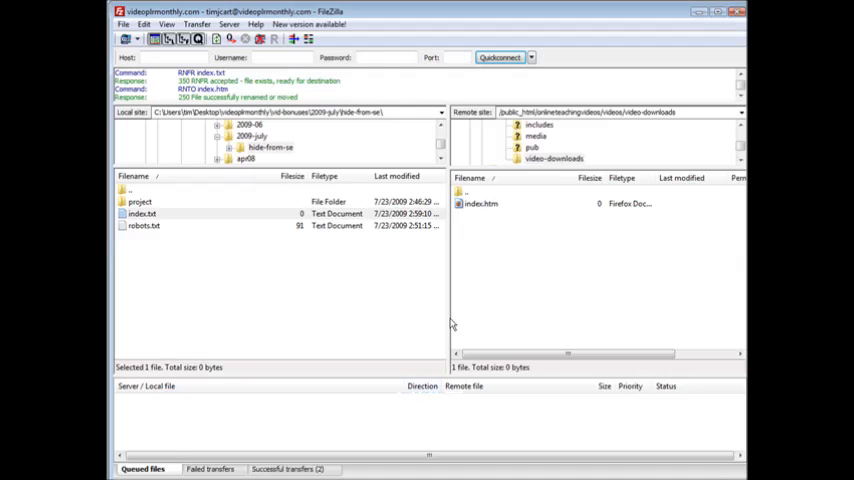
{"action": "mouse_move", "coordinate": [458, 163]}
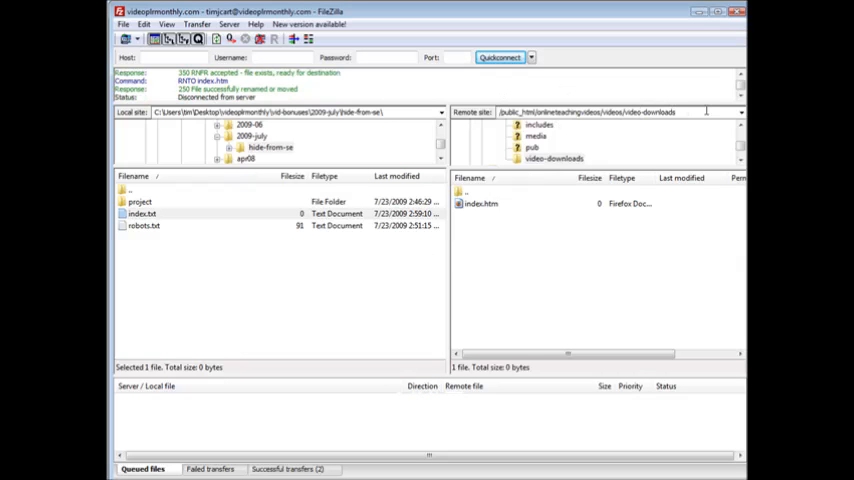
{"action": "mouse_move", "coordinate": [680, 249]}
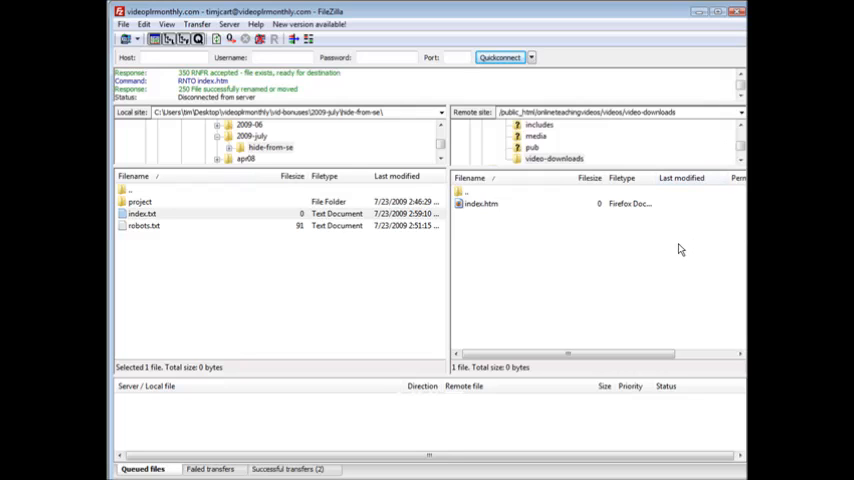
{"action": "mouse_move", "coordinate": [675, 215]}
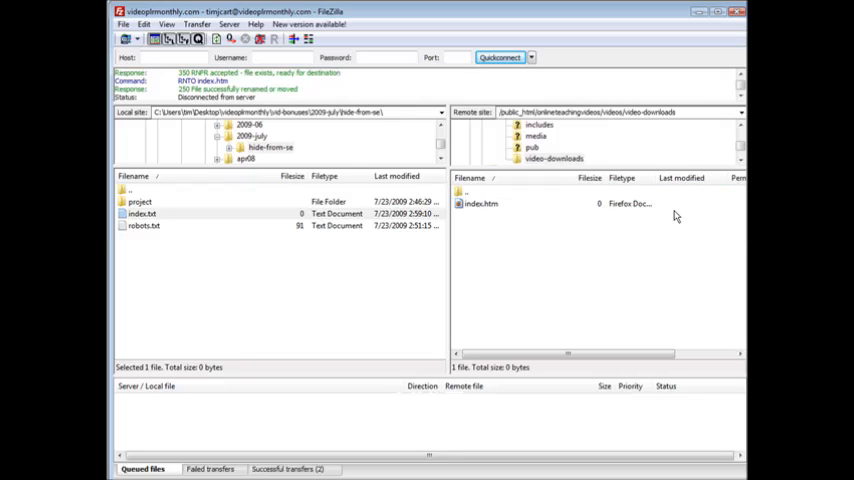
{"action": "mouse_move", "coordinate": [572, 227]}
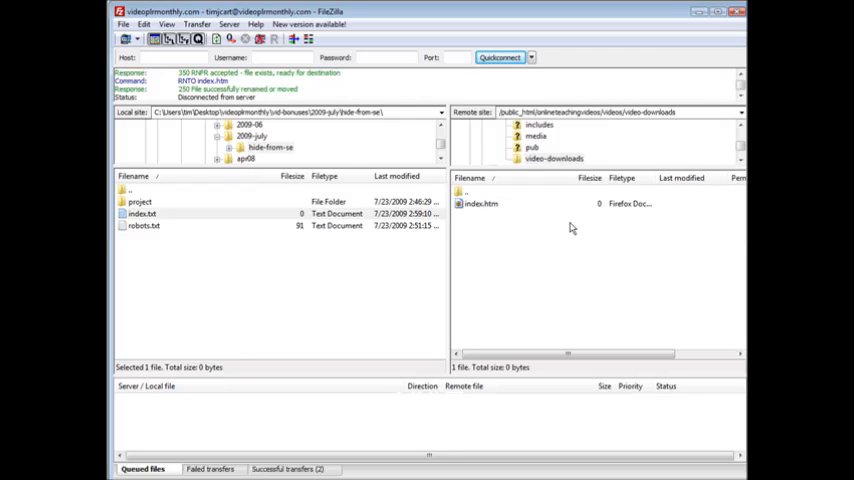
{"action": "mouse_move", "coordinate": [484, 256]}
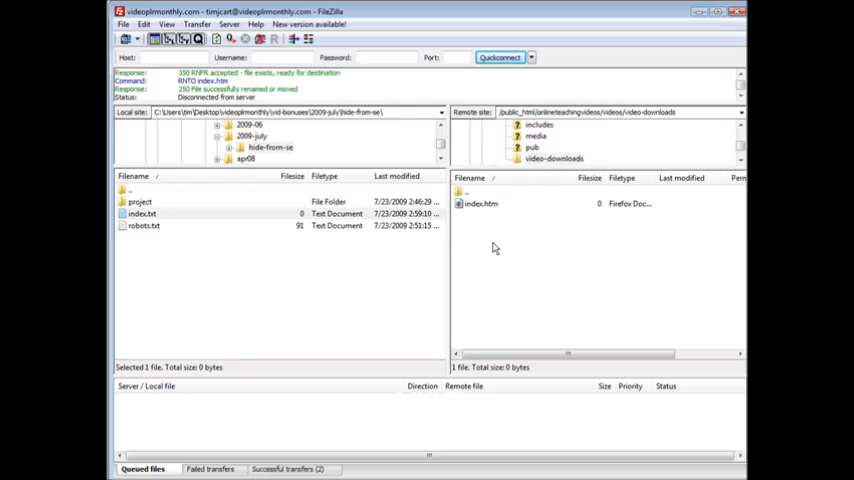
{"action": "mouse_move", "coordinate": [491, 294]}
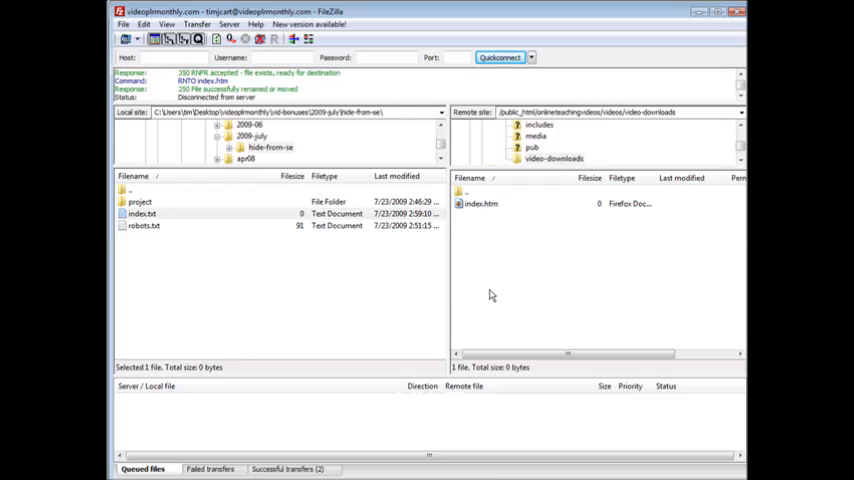